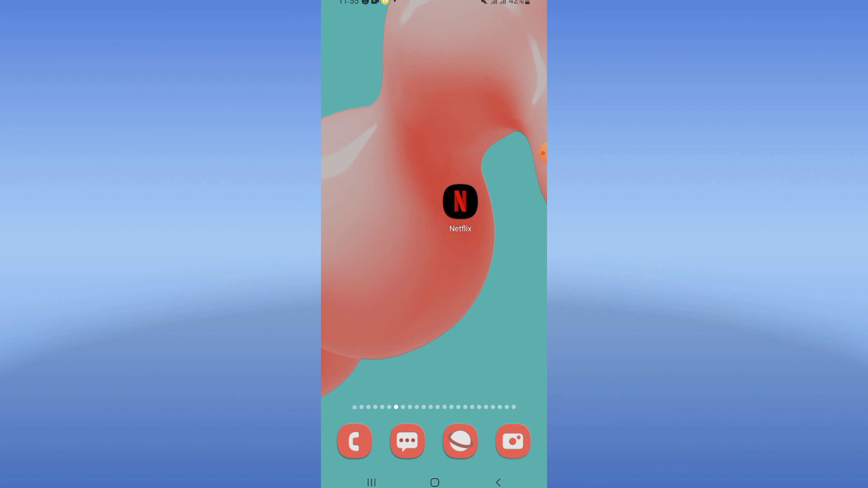
Swipe up on the home screen to reveal the app drawer.
{"action": "scroll", "scroll_direction": "up", "scroll_amount": 3}
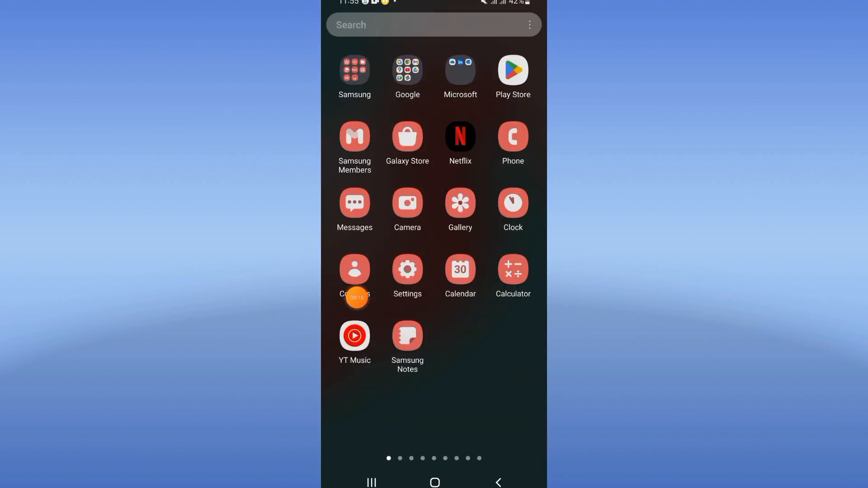
Go to Settings > Apps and search for 'netfli' to reach Netflix's App info.
{"action": "left_click", "coordinate": [407, 269]}
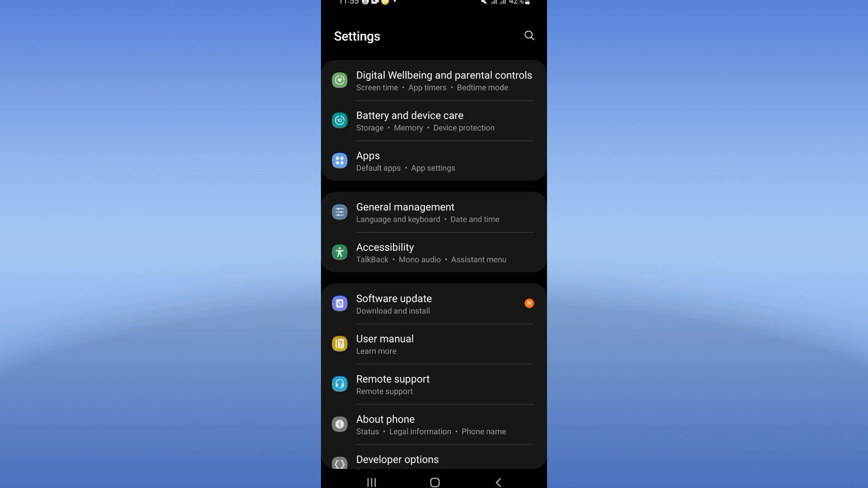
{"action": "left_click", "coordinate": [367, 156]}
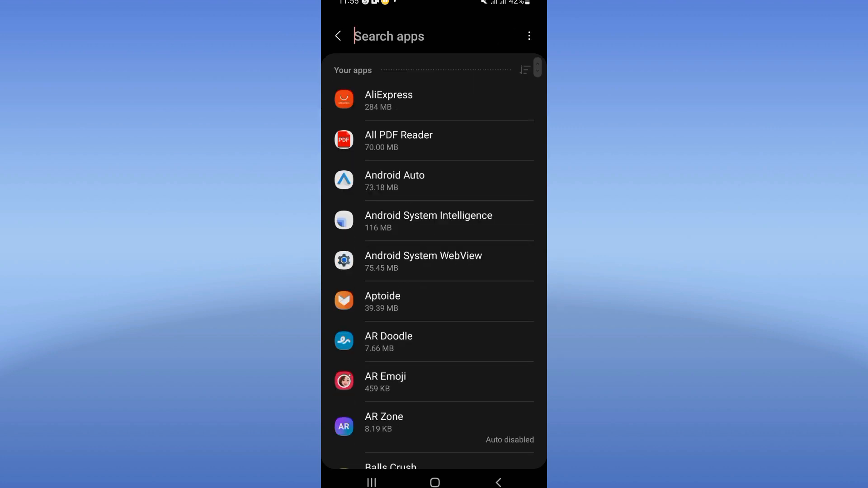
{"action": "type", "text": "netfli"}
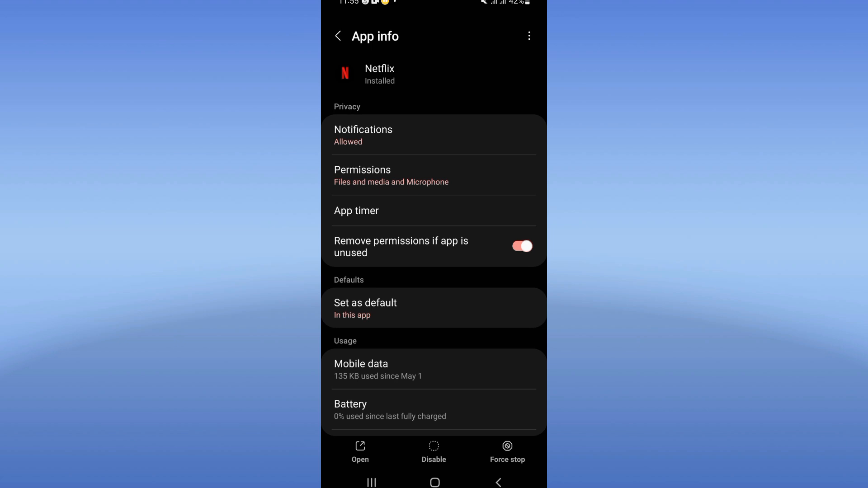
Clear Netflix's cache from its Storage page, then force-stop the app and confirm.
{"action": "scroll", "scroll_direction": "down", "scroll_amount": 3}
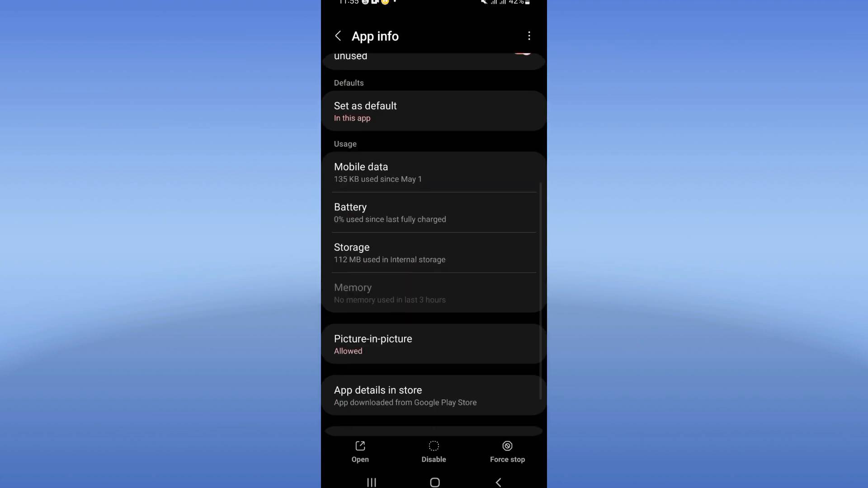
{"action": "left_click", "coordinate": [434, 253]}
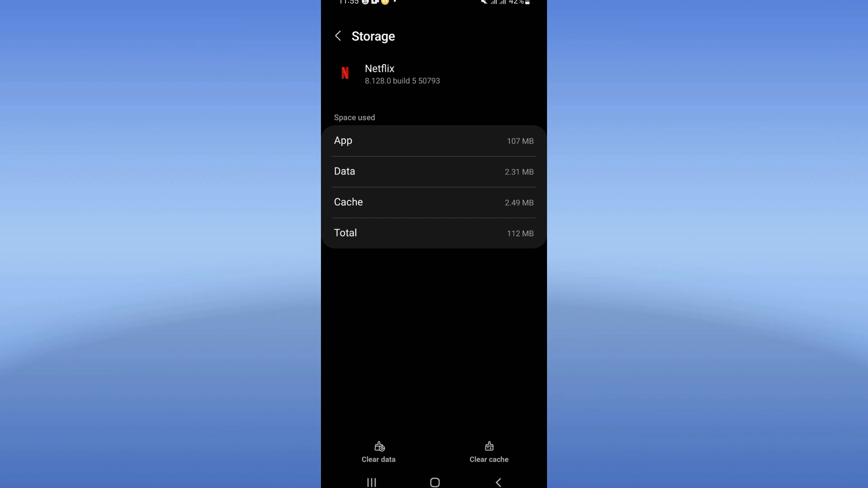
{"action": "left_click", "coordinate": [488, 459]}
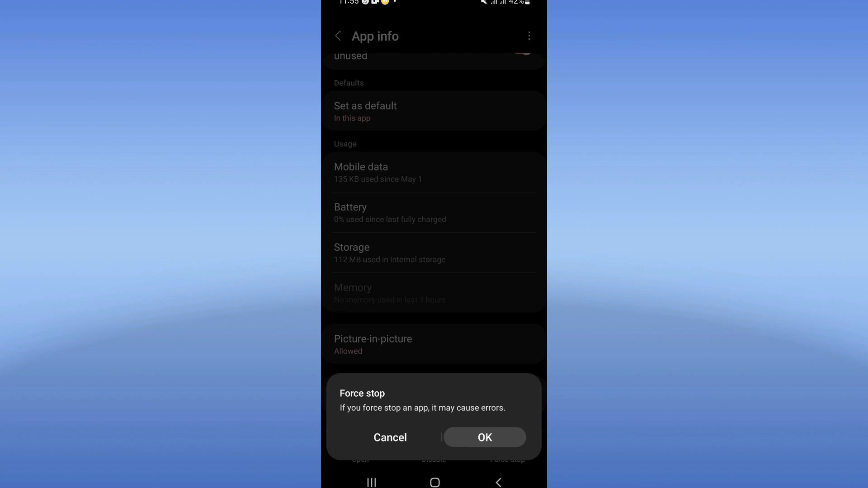
{"action": "left_click", "coordinate": [390, 437]}
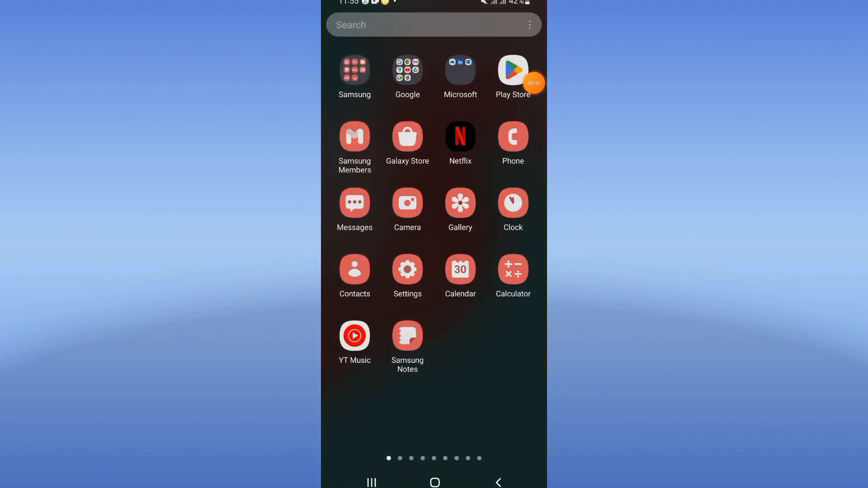
{"action": "mouse_move", "coordinate": [518, 34]}
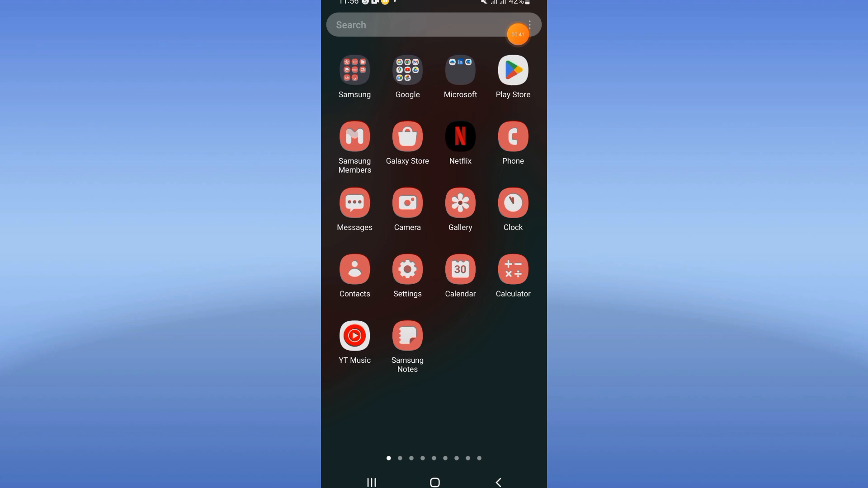
{"action": "mouse_move", "coordinate": [532, 57]}
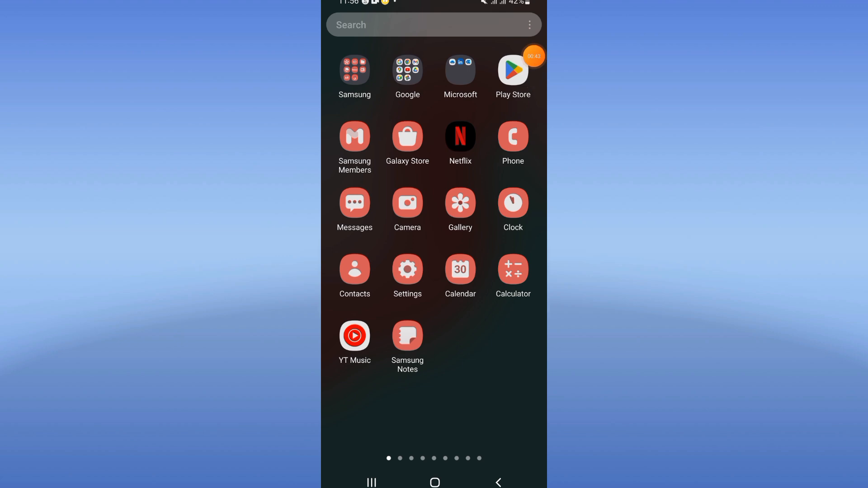